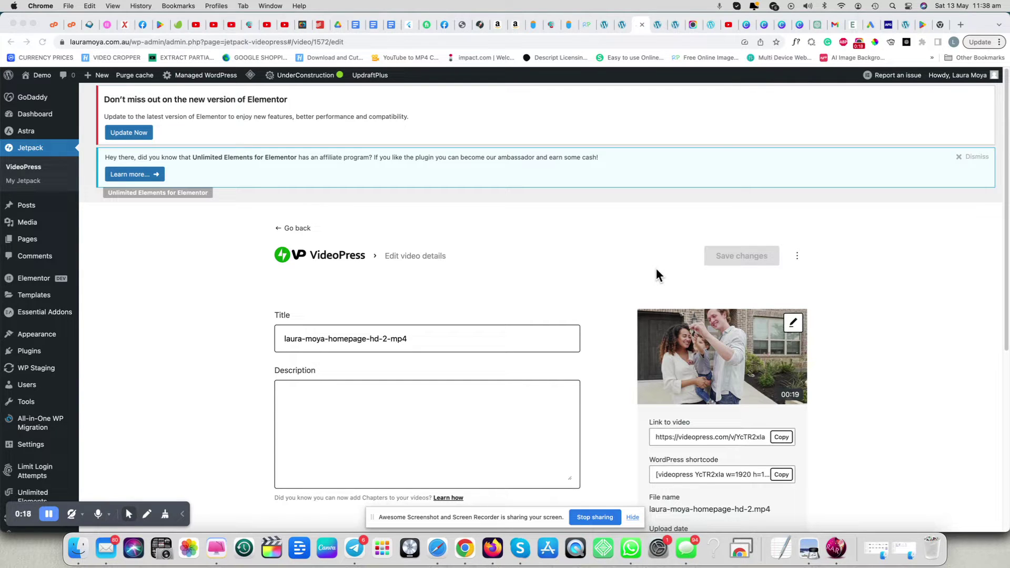
mouse_move(524, 258)
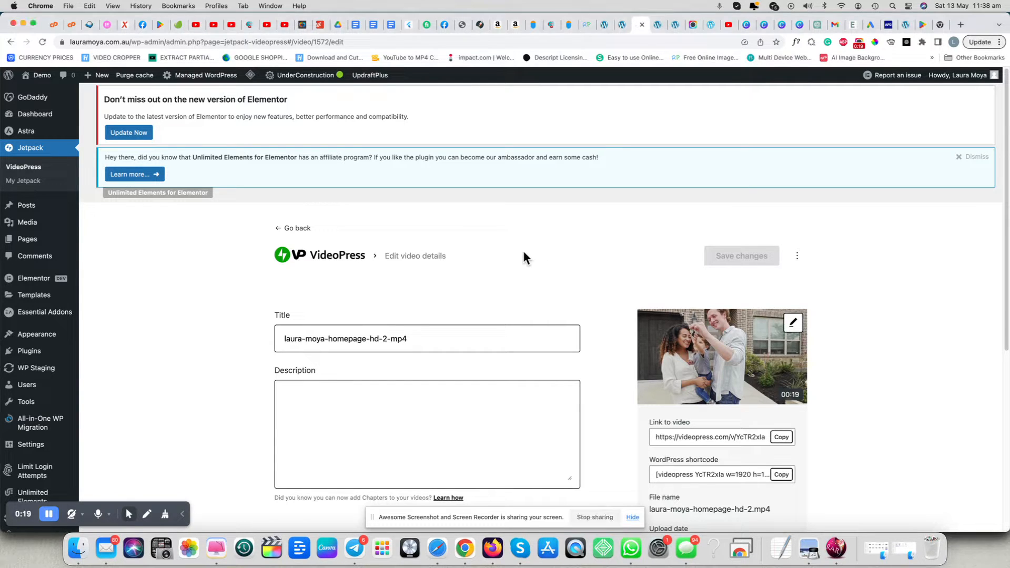
Step: Go to the VideoPress library under Jetpack, listing the two uploaded videos
scroll(down, 3)
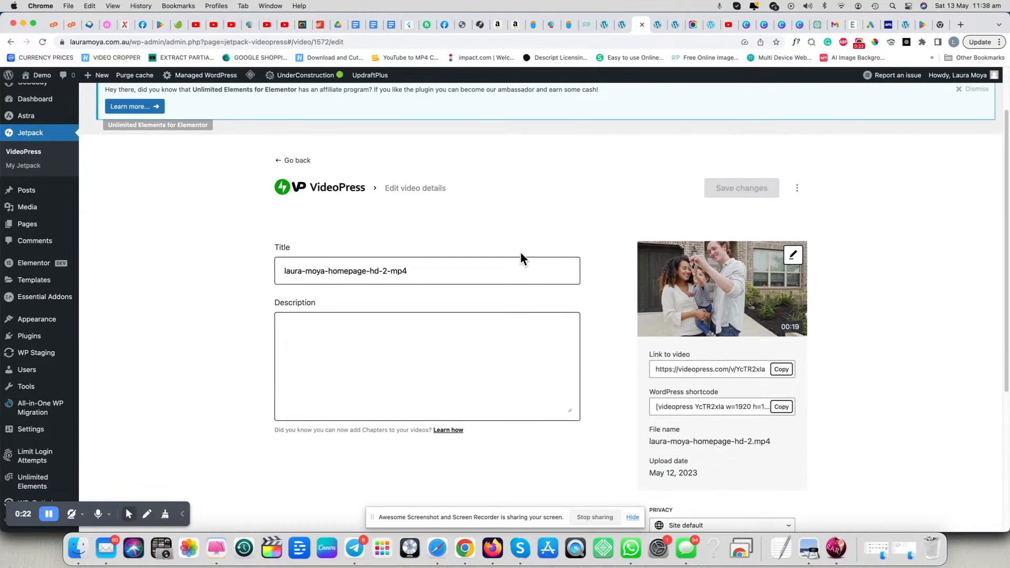
scroll(up, 3)
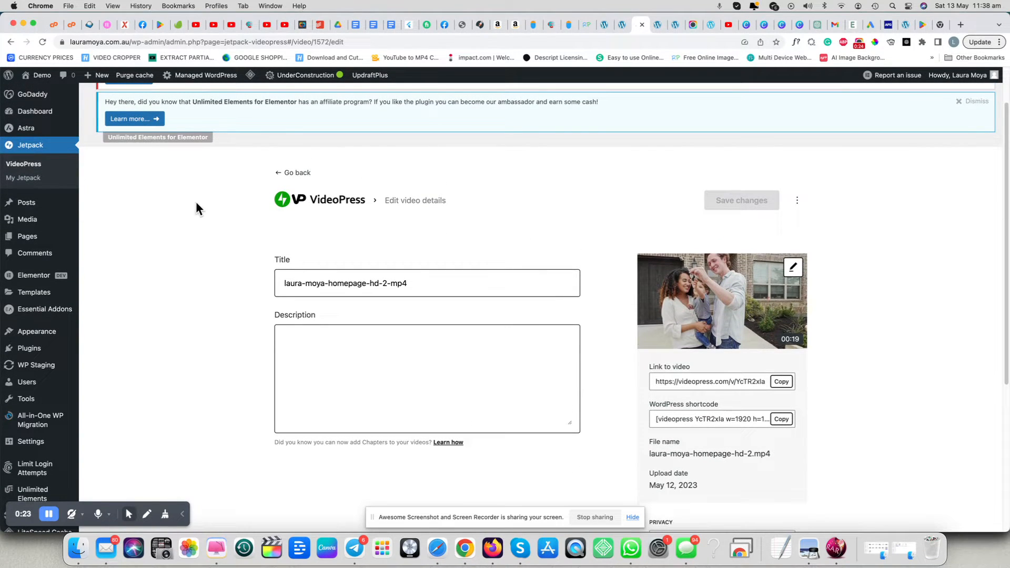
mouse_move(245, 182)
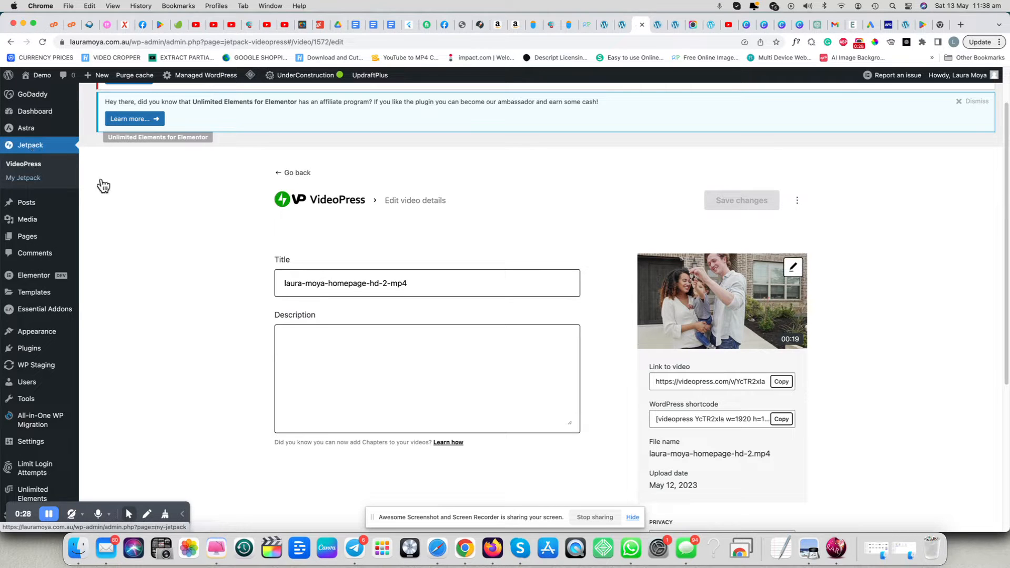
click(23, 165)
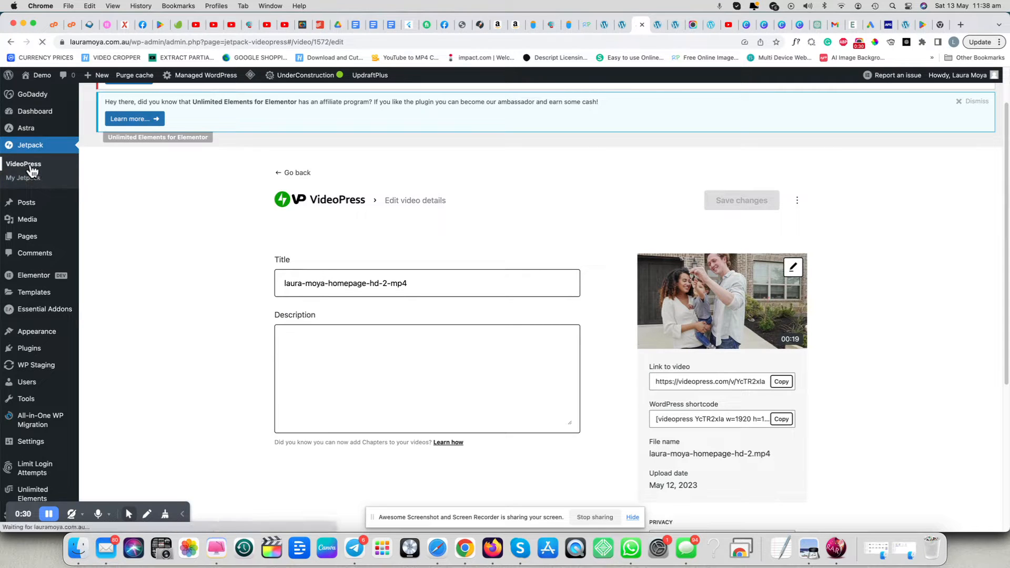
click(23, 166)
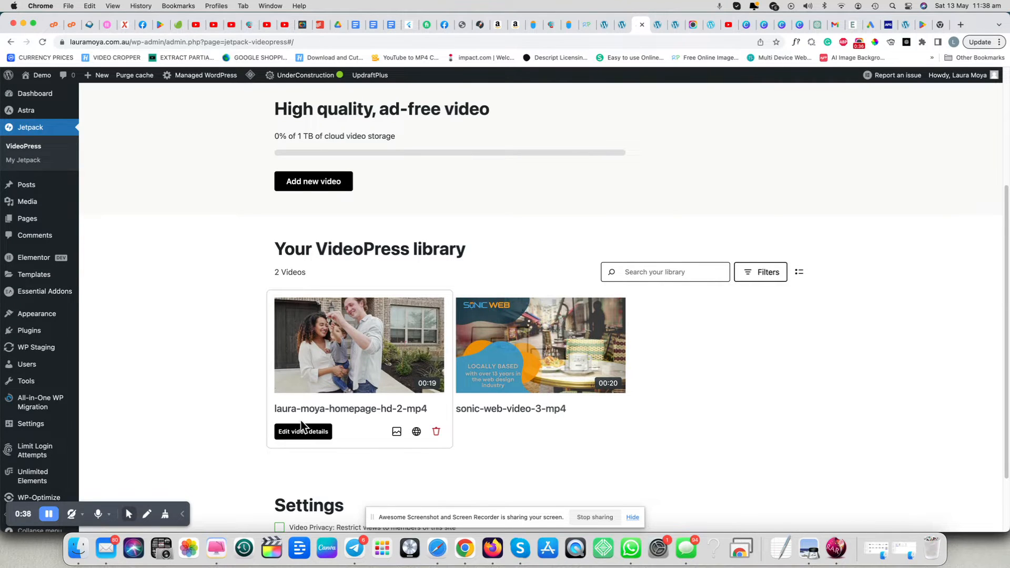
click(304, 432)
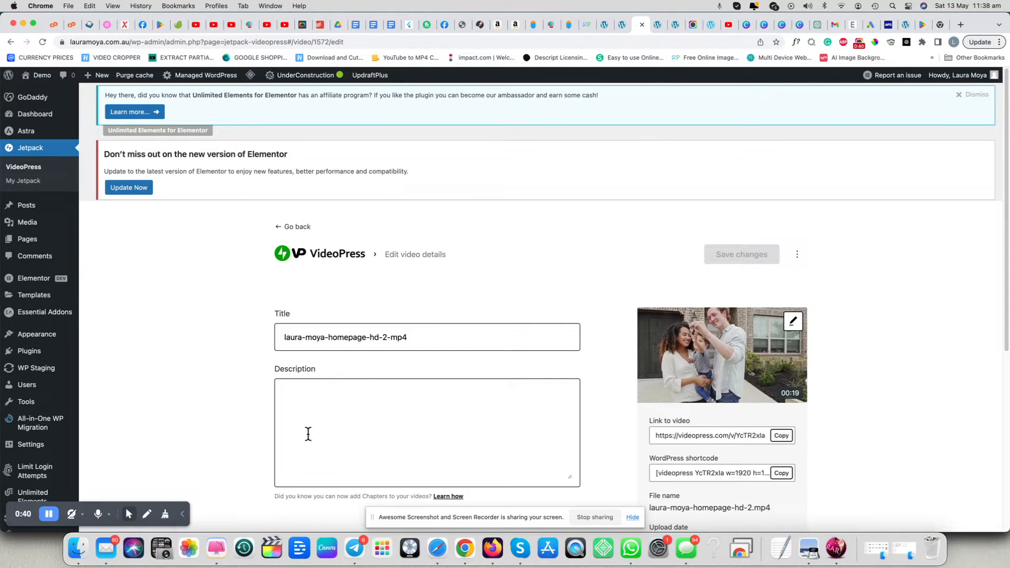
scroll(down, 3)
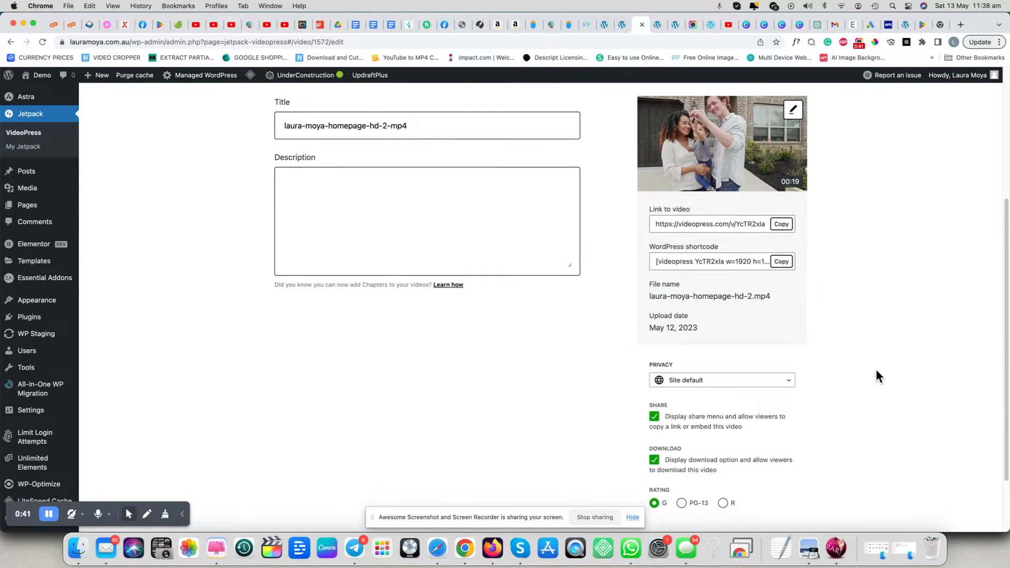
scroll(down, 3)
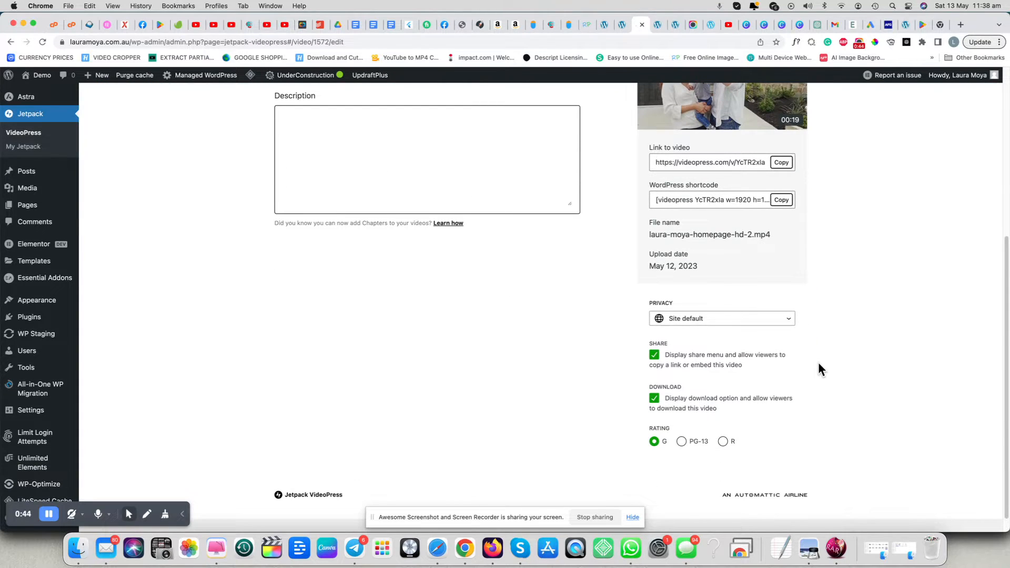
scroll(up, 3)
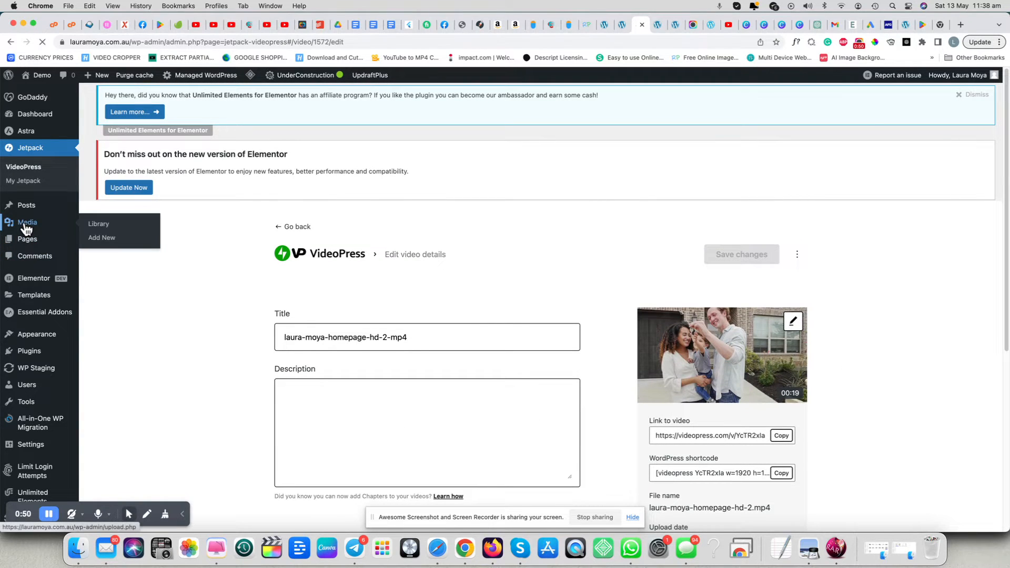
Step: In the Media Library, view the homepage video's attachment details and close them
click(99, 223)
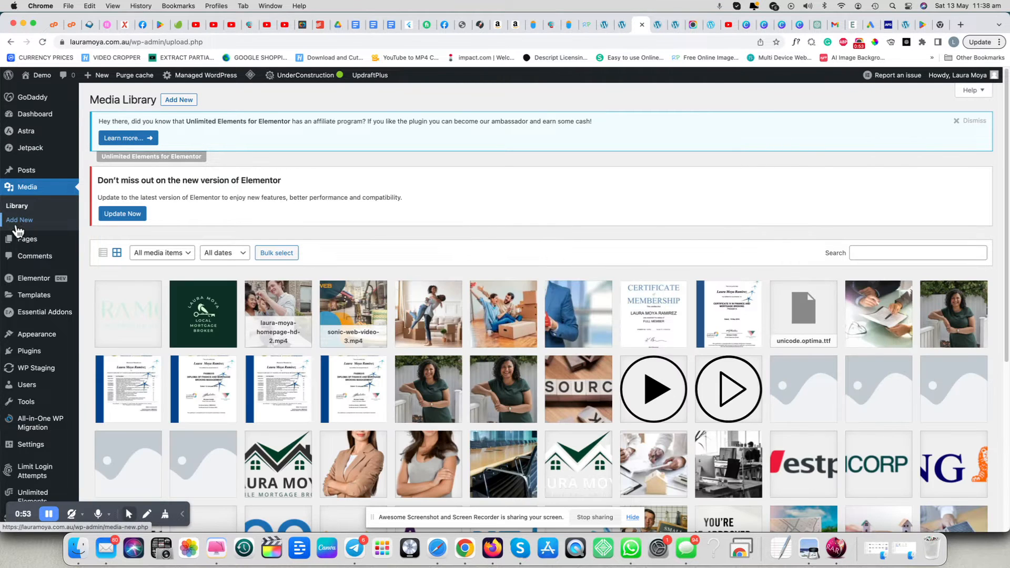
click(278, 315)
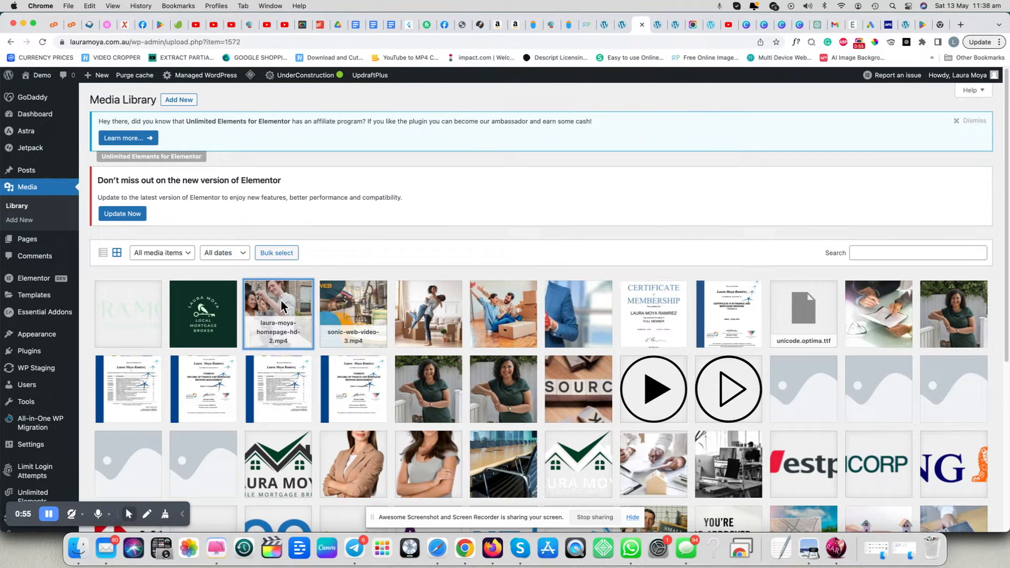
click(278, 314)
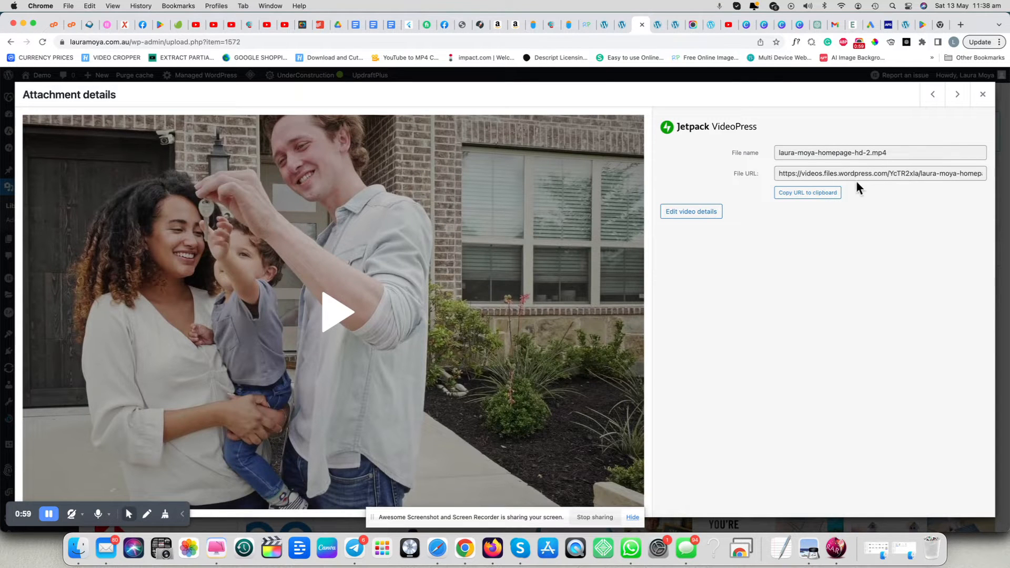
mouse_move(960, 117)
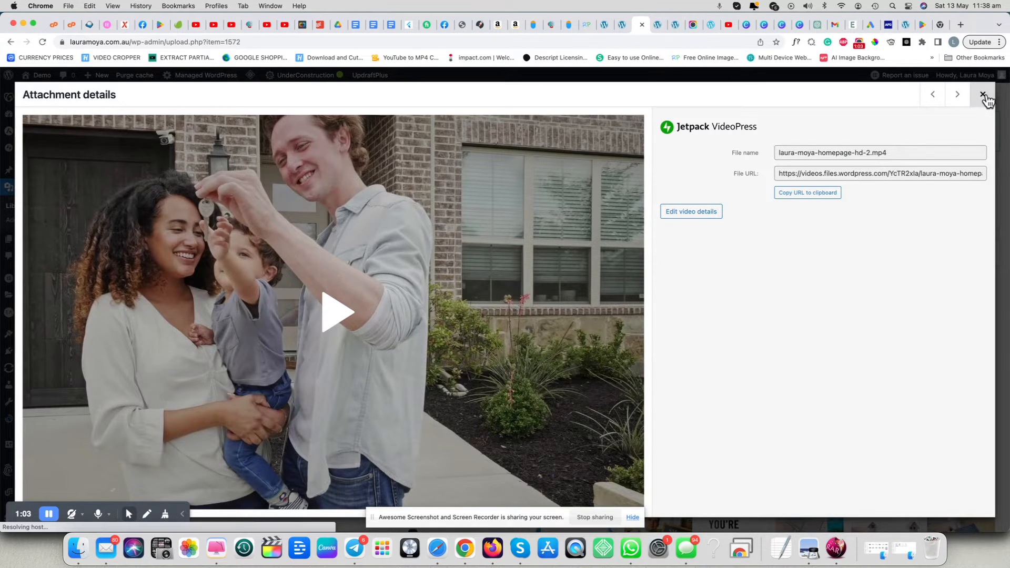
click(989, 95)
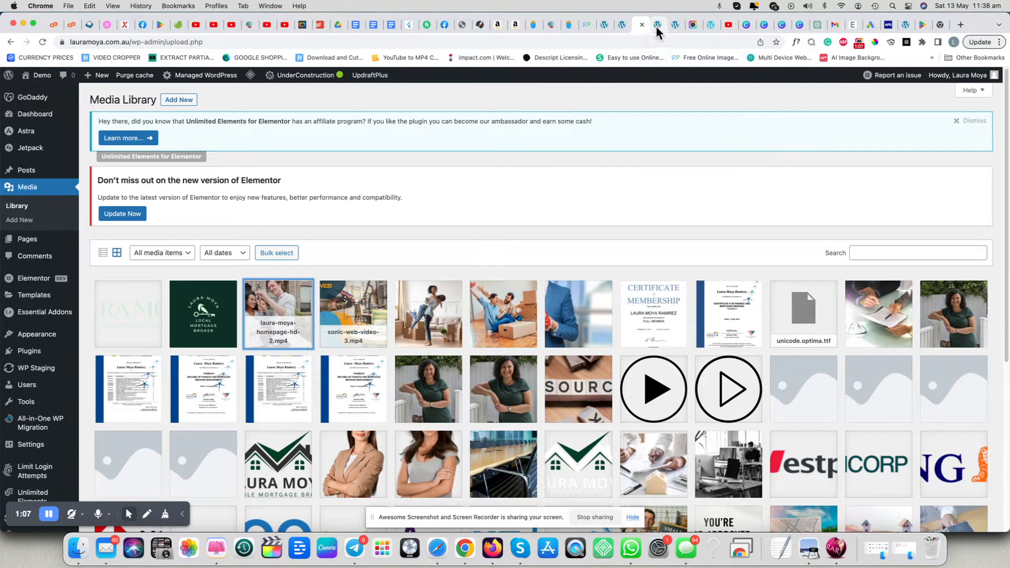
mouse_move(659, 25)
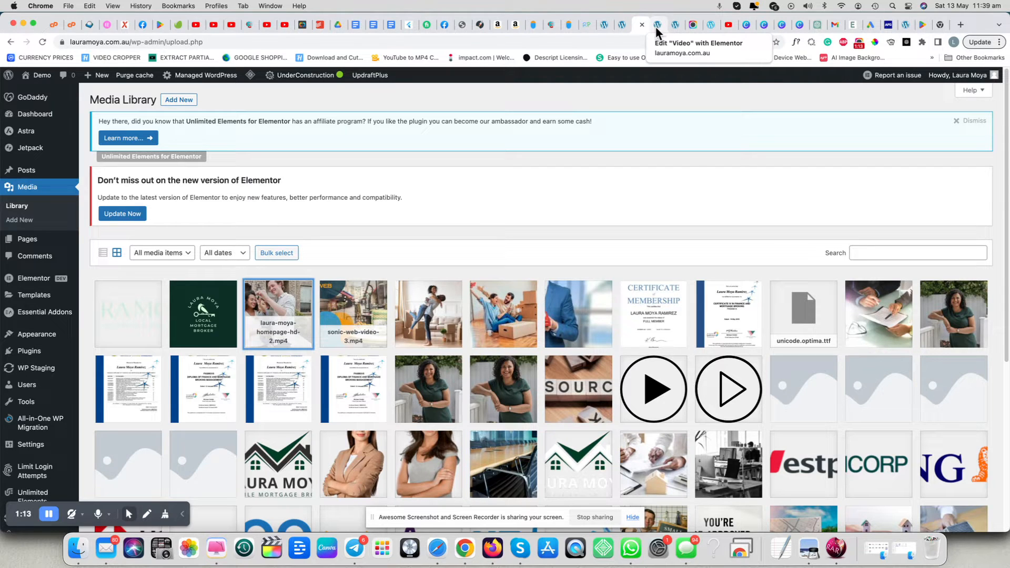
click(657, 24)
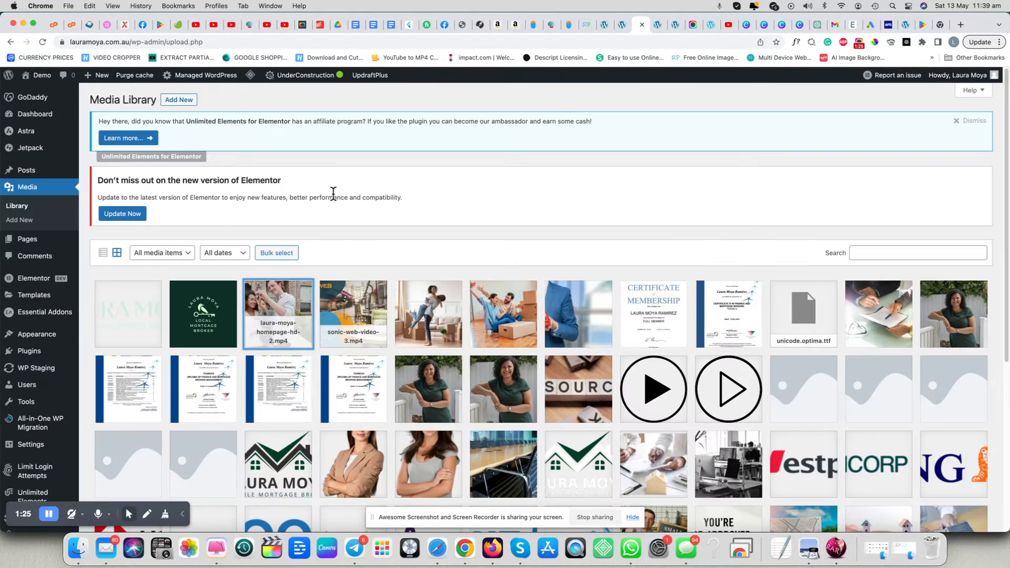
click(34, 295)
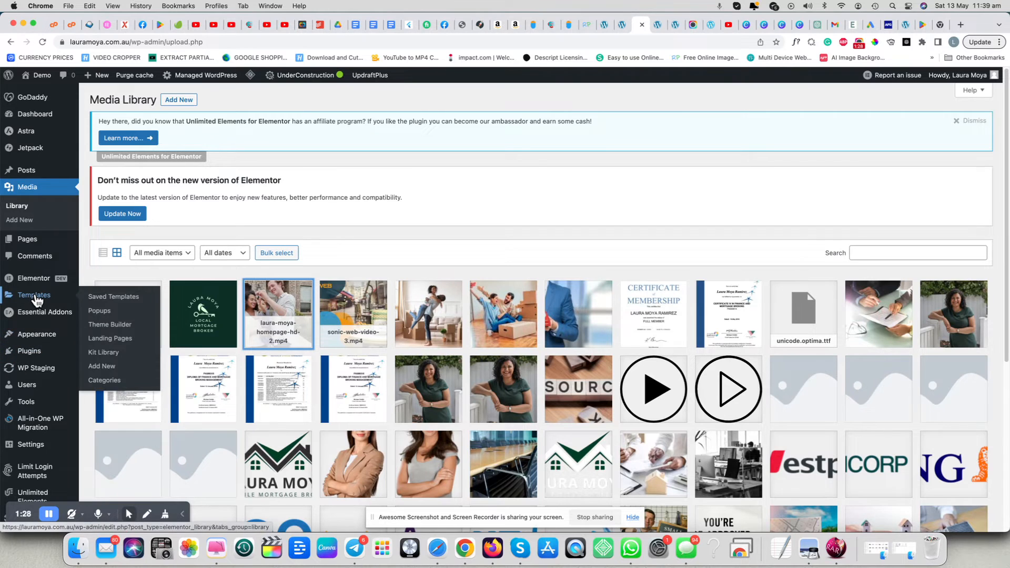
mouse_move(110, 325)
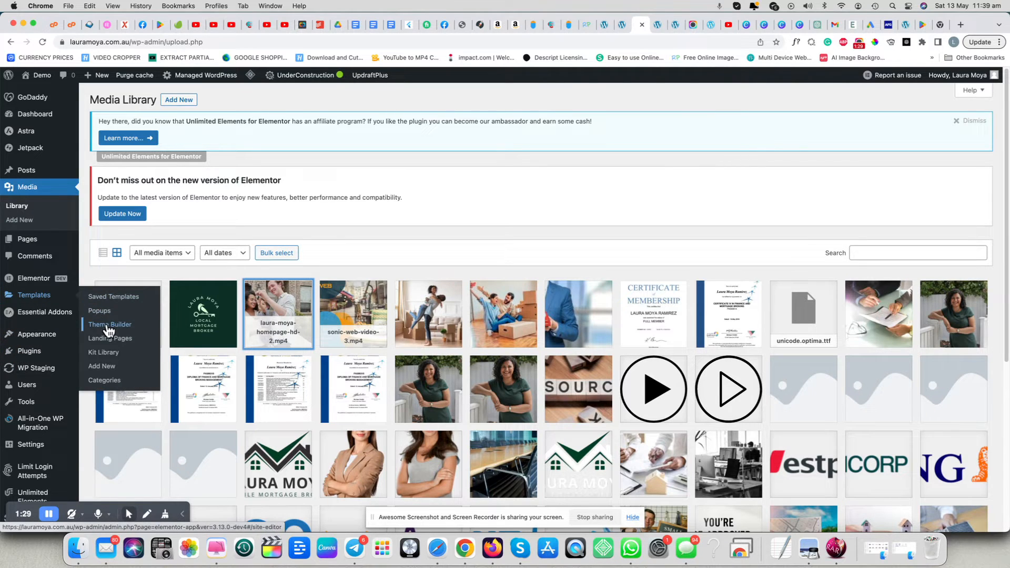
click(109, 324)
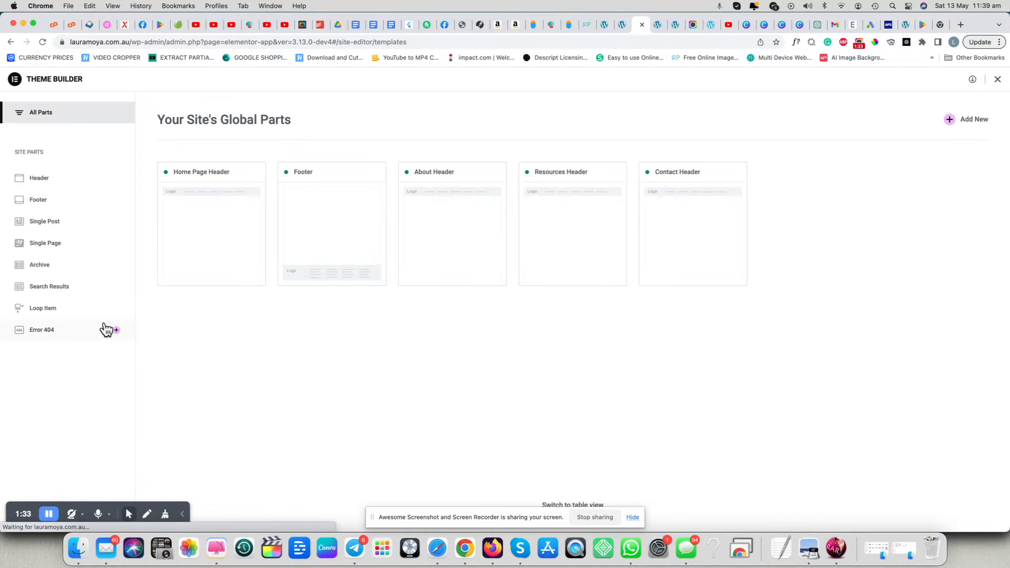
mouse_move(91, 298)
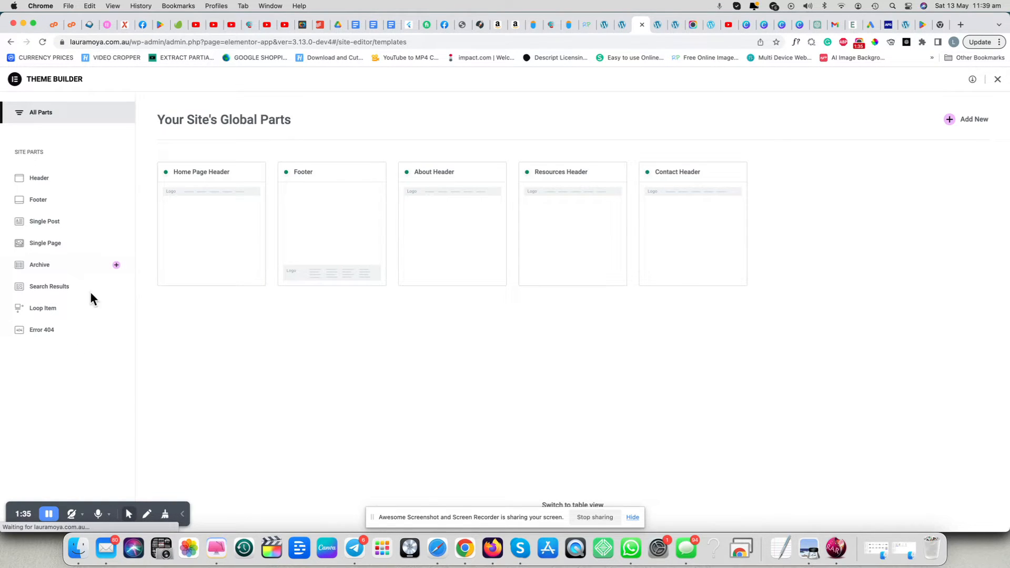
click(11, 42)
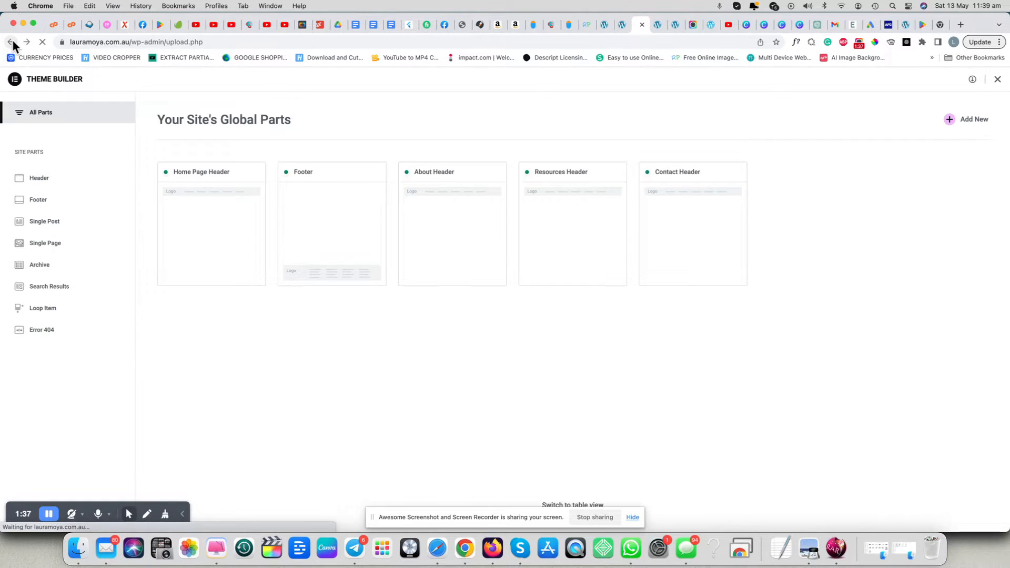
click(10, 42)
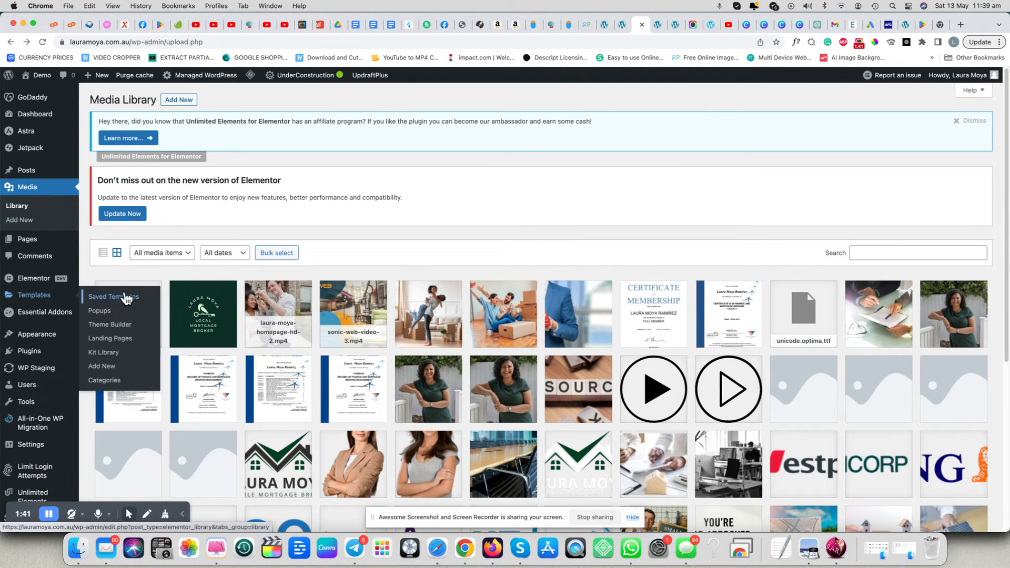
Step: List Elementor's Popups templates — Video, LMI and Contact Form — via Saved Templates
click(109, 297)
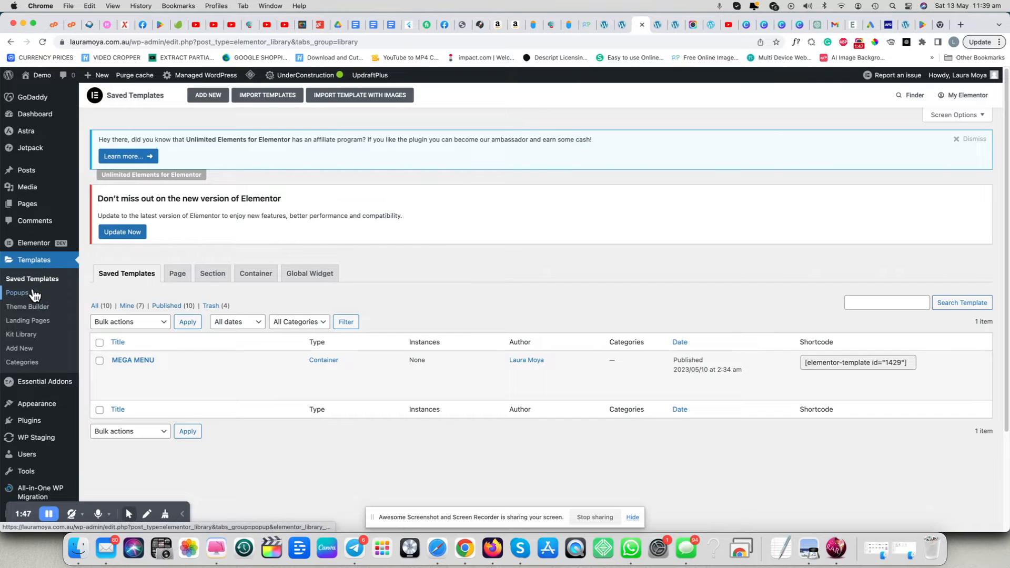
click(18, 293)
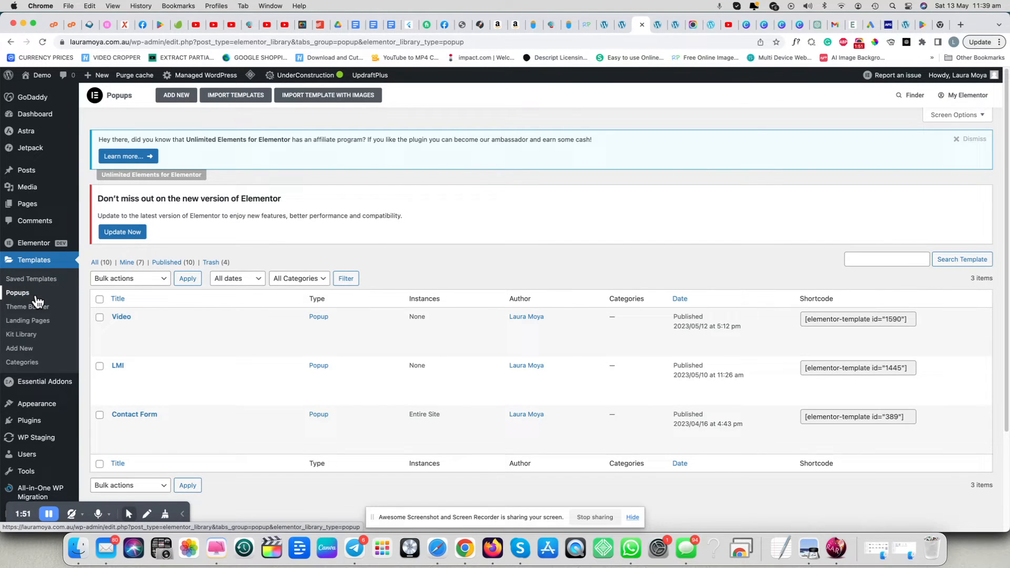
mouse_move(120, 317)
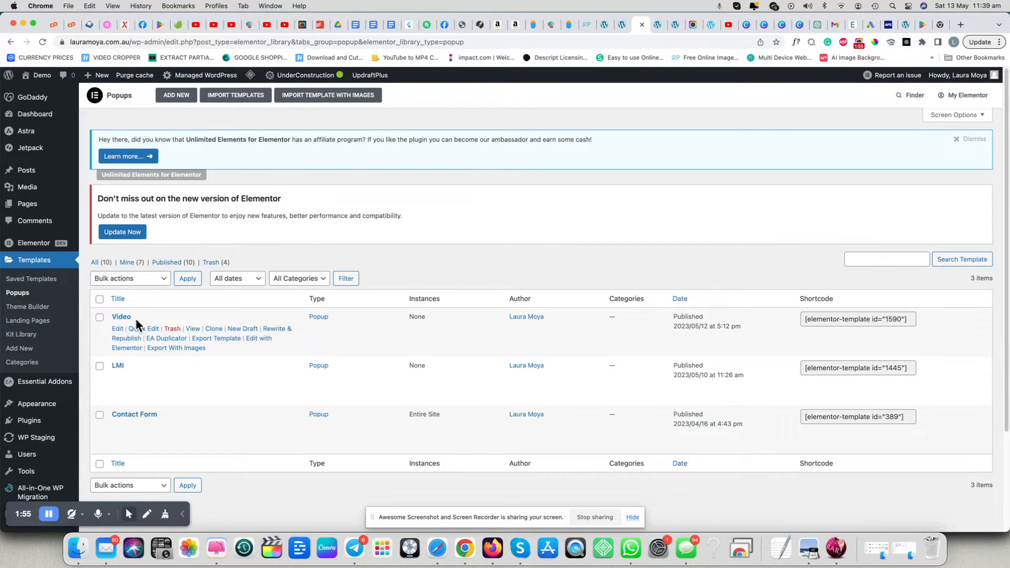
mouse_move(659, 34)
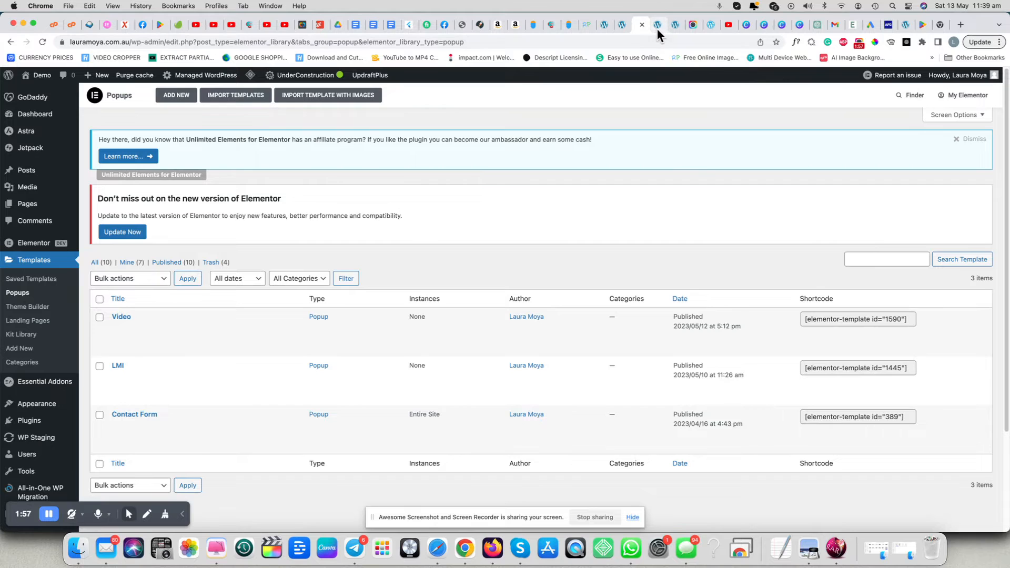
mouse_move(658, 24)
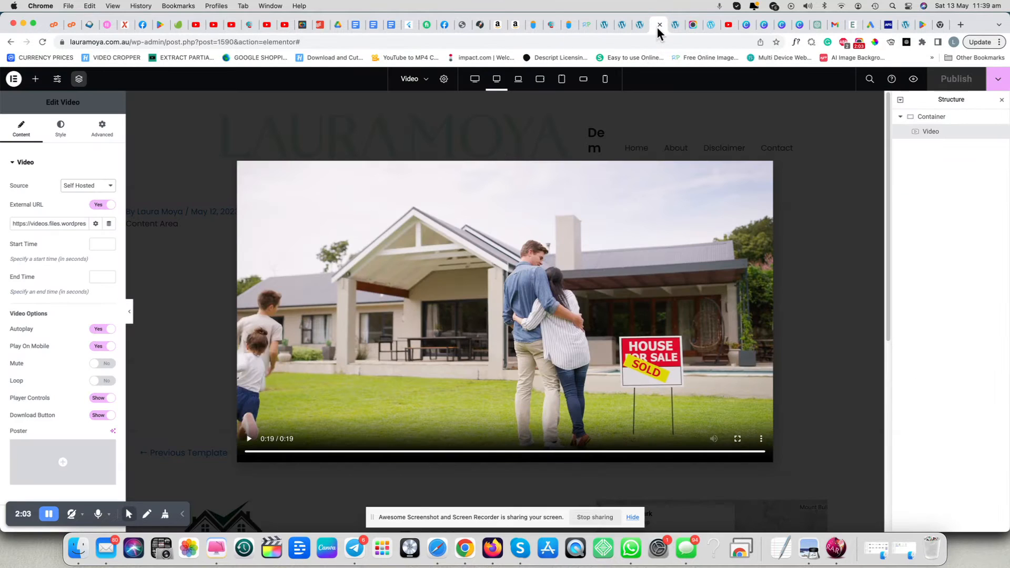
mouse_move(474, 79)
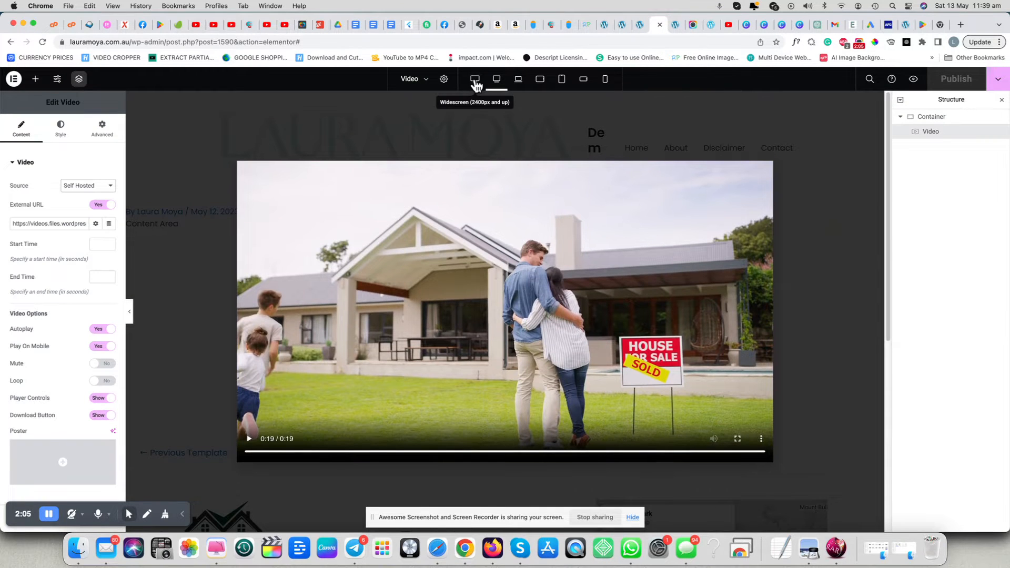
Step: Check the Video popup at widescreen and desktop widths with Self Hosted source, then view the header preview
click(496, 79)
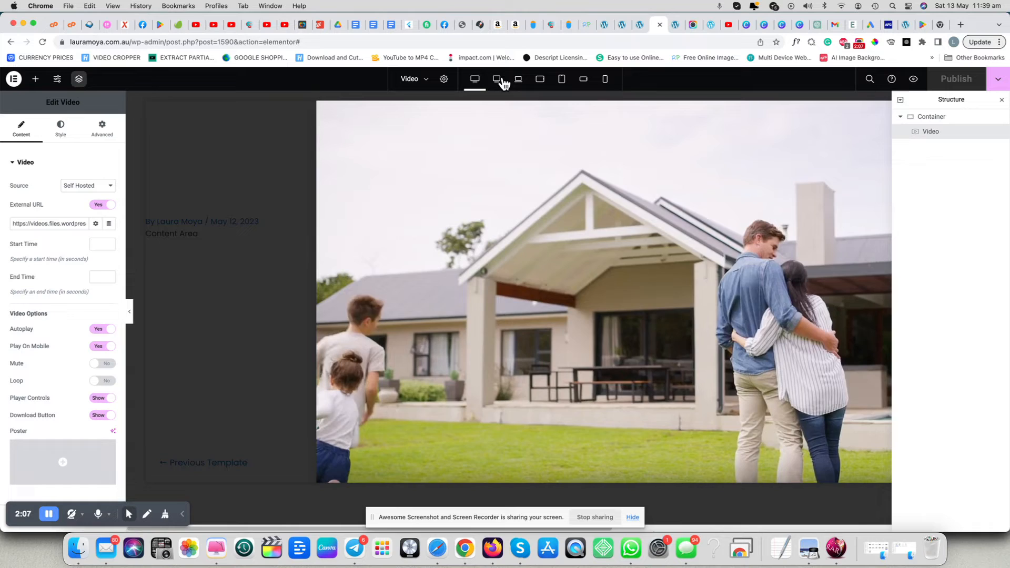
click(495, 79)
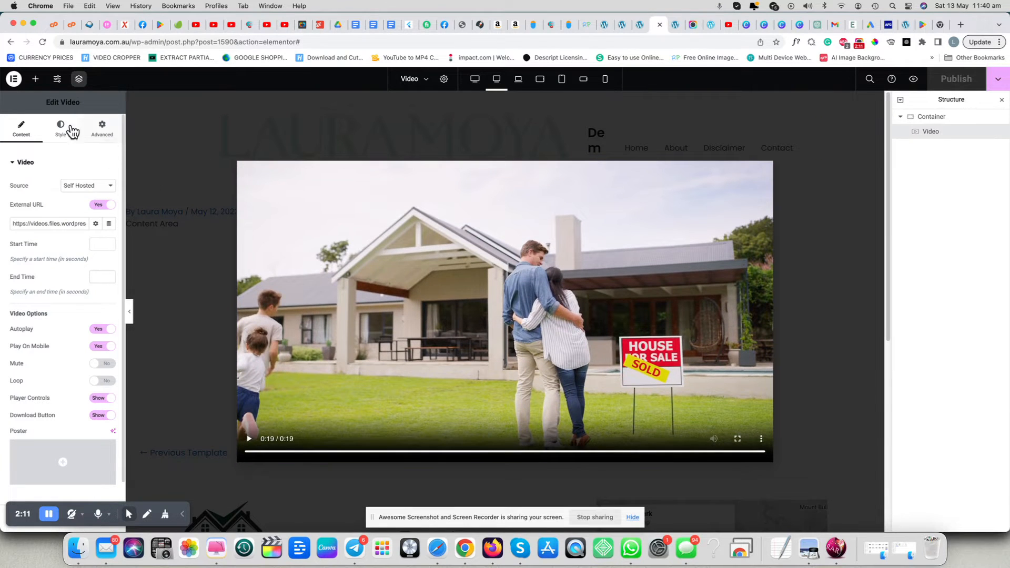
mouse_move(200, 203)
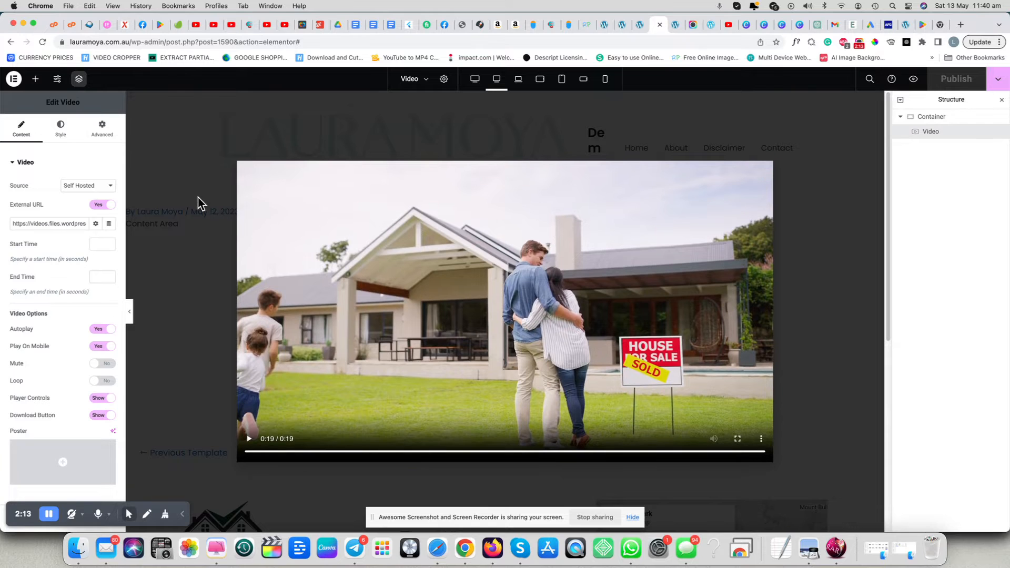
mouse_move(24, 254)
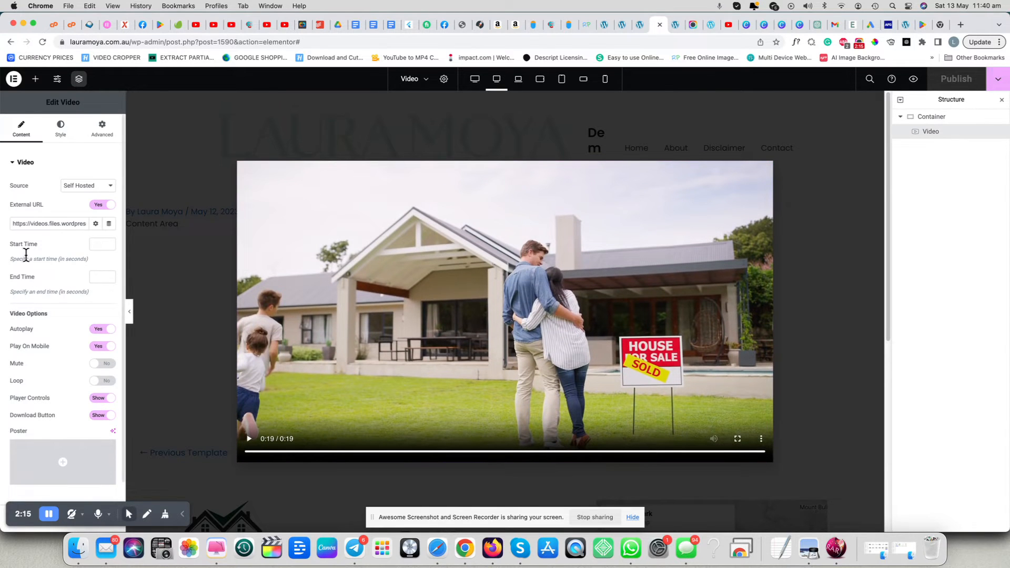
click(87, 185)
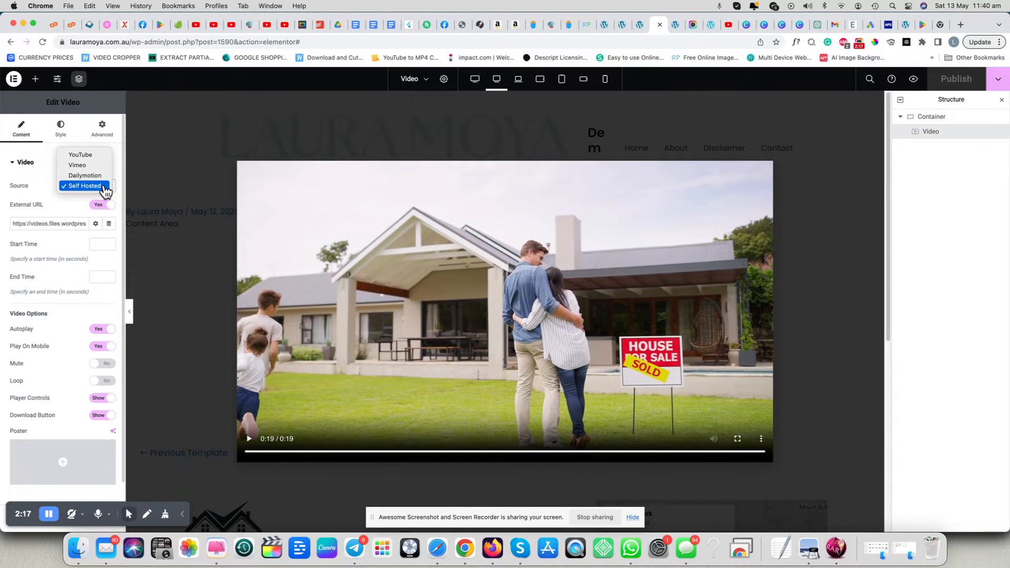
click(82, 186)
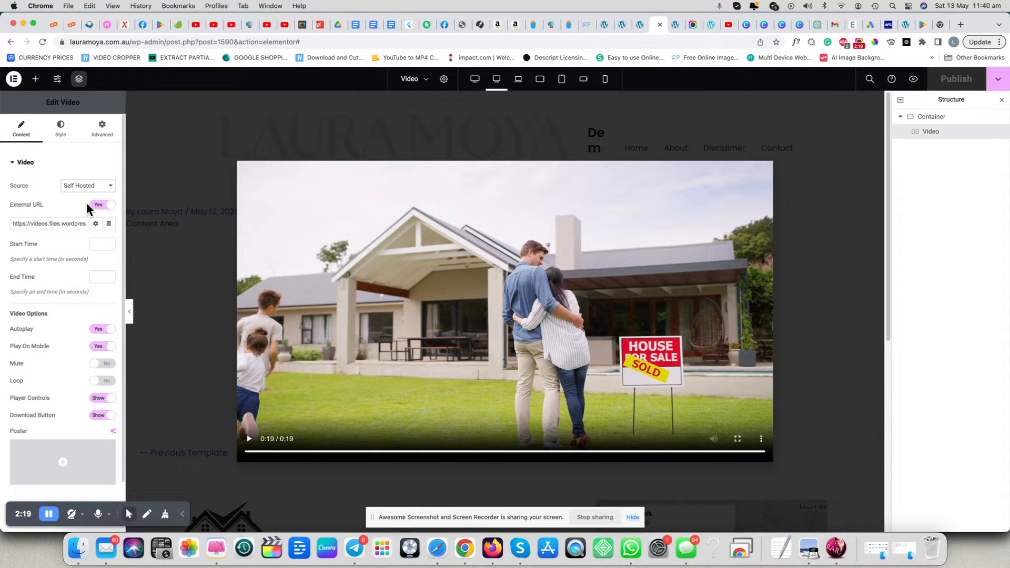
mouse_move(117, 212)
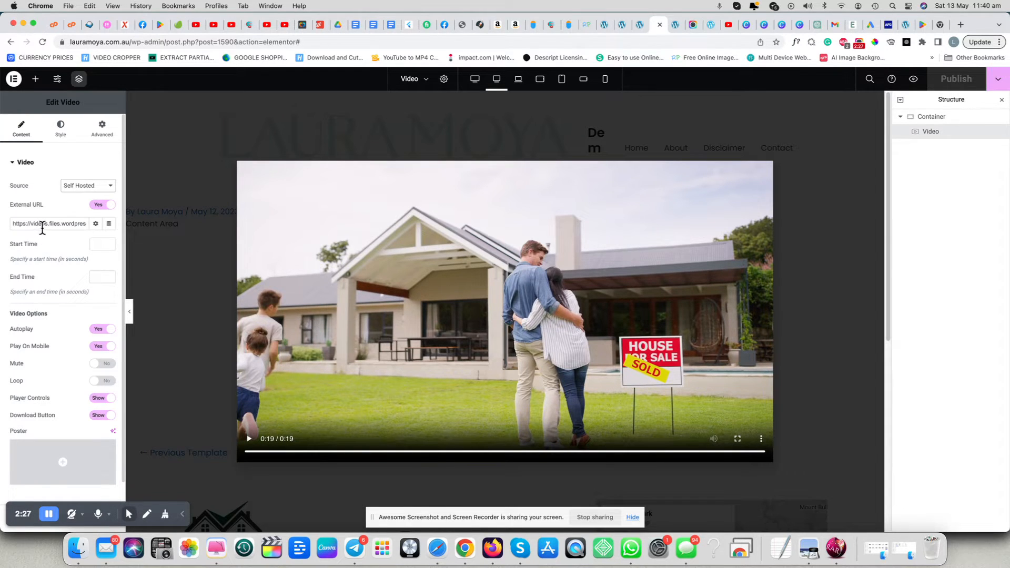
mouse_move(71, 342)
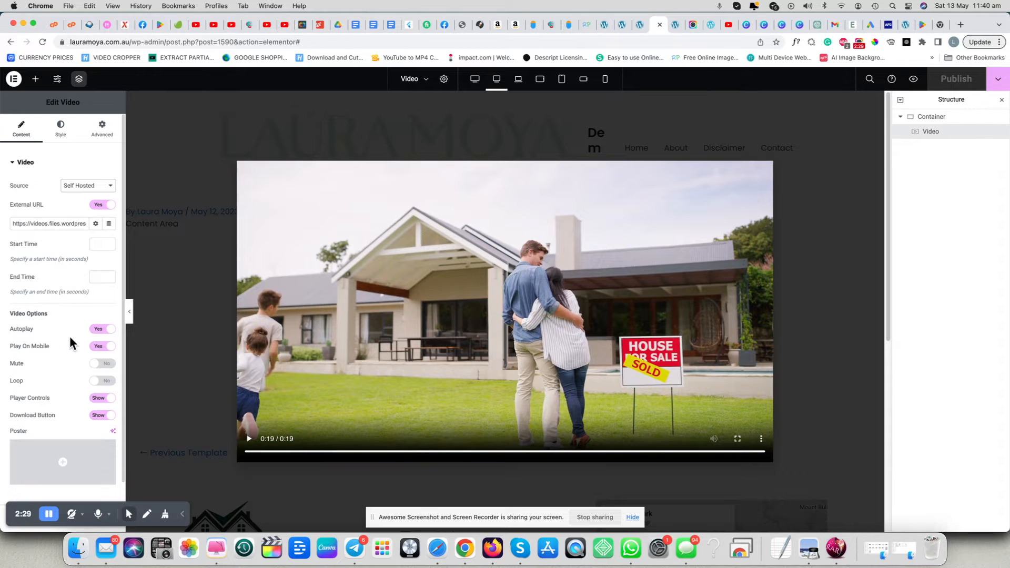
mouse_move(130, 438)
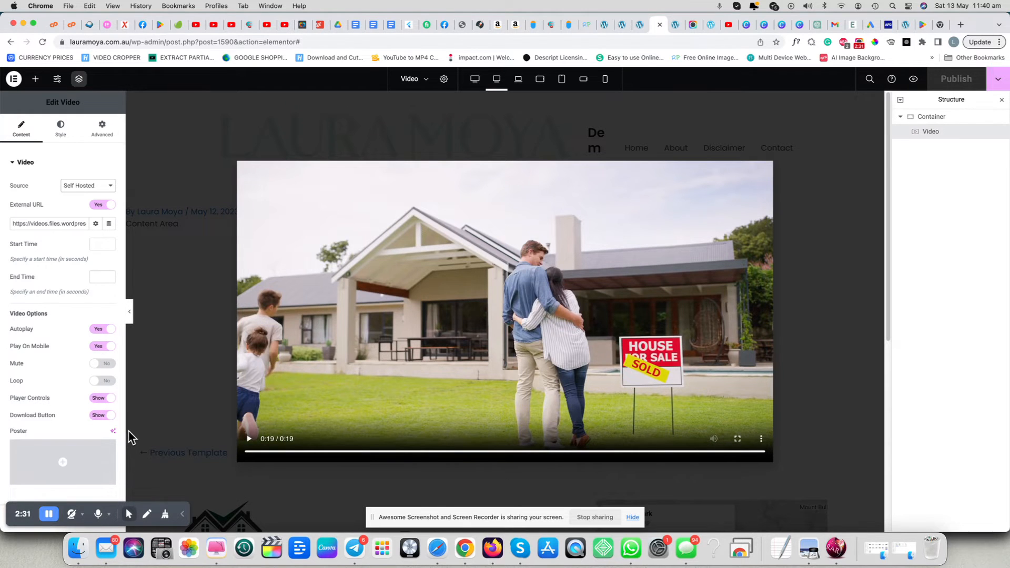
mouse_move(677, 30)
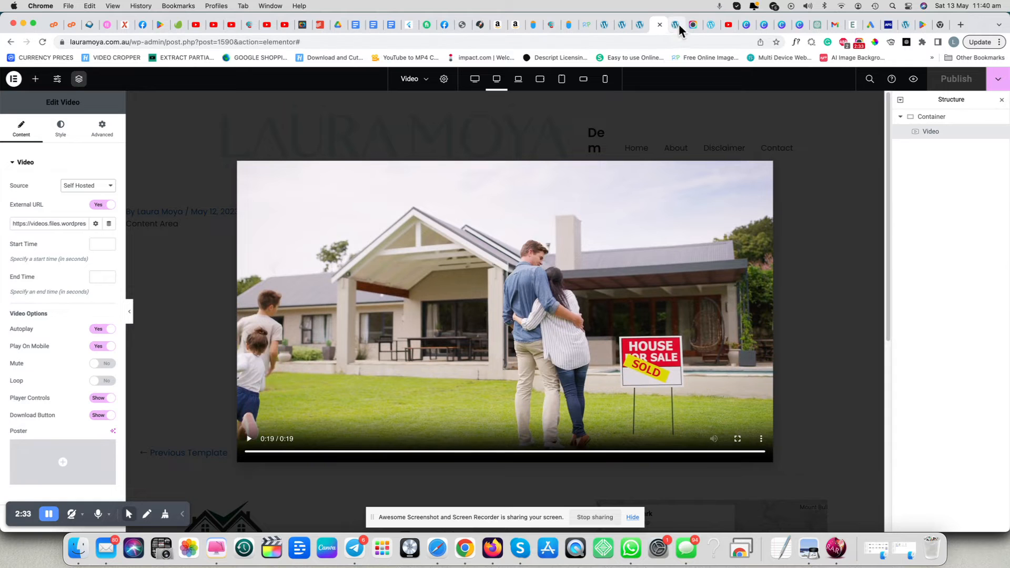
click(655, 24)
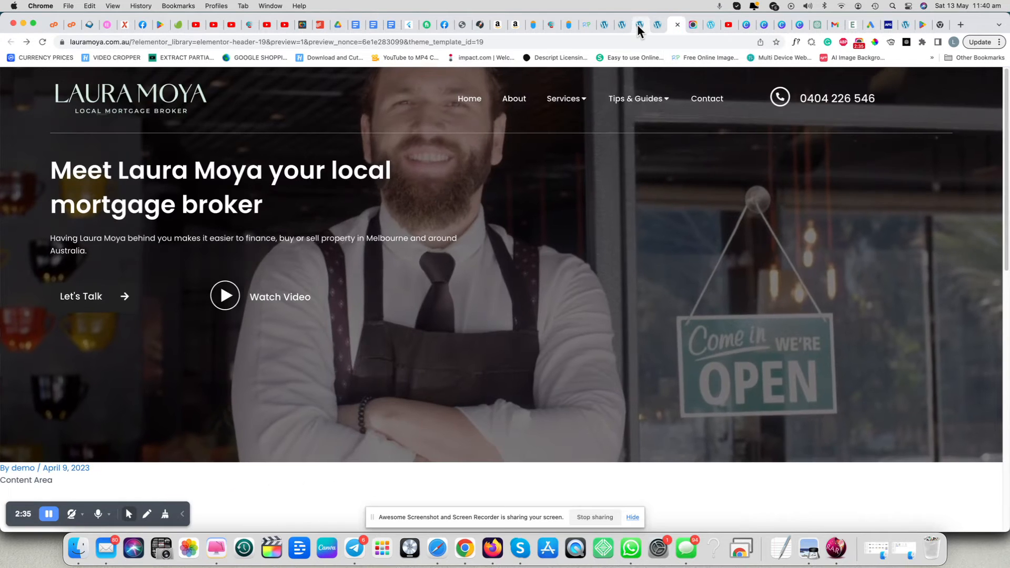
Step: Select the Watch Video icon and set its link to the Popup dynamic tag
click(656, 24)
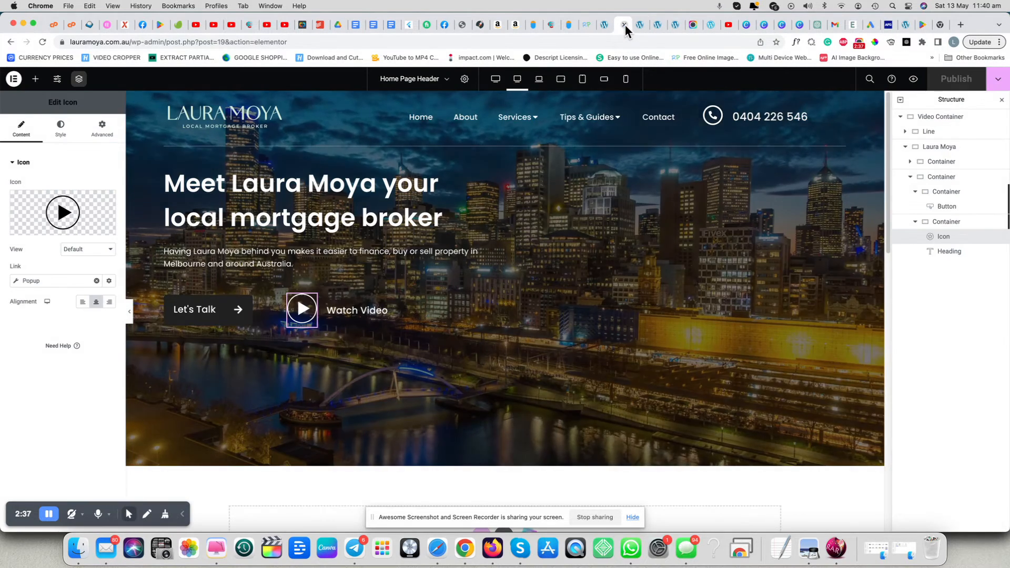
click(303, 309)
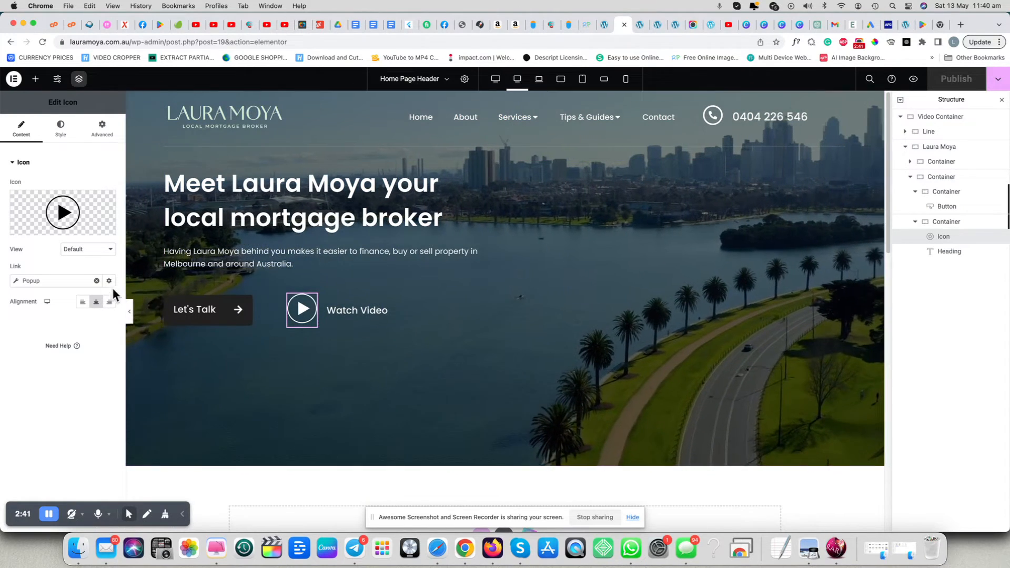
click(108, 280)
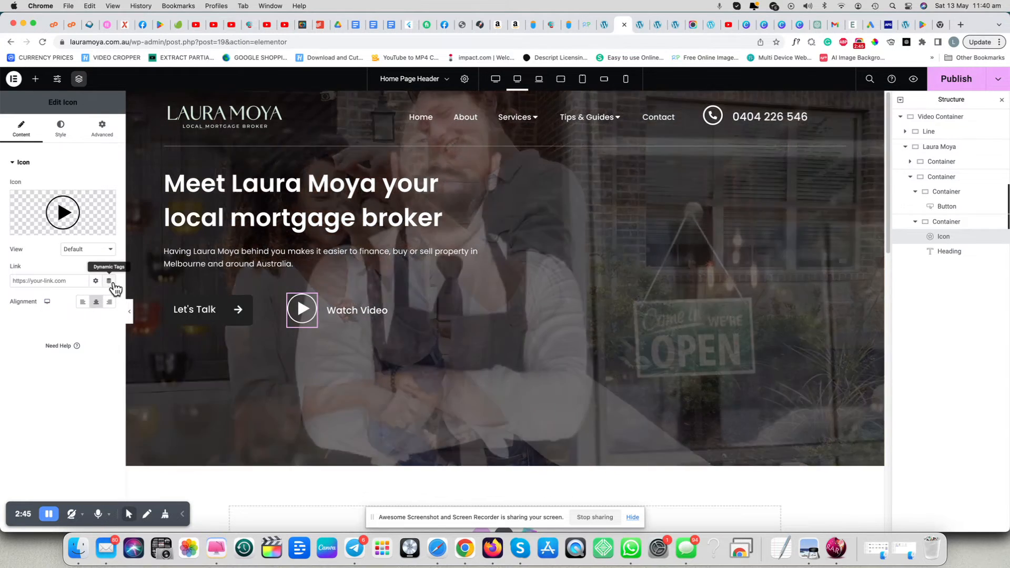
click(111, 281)
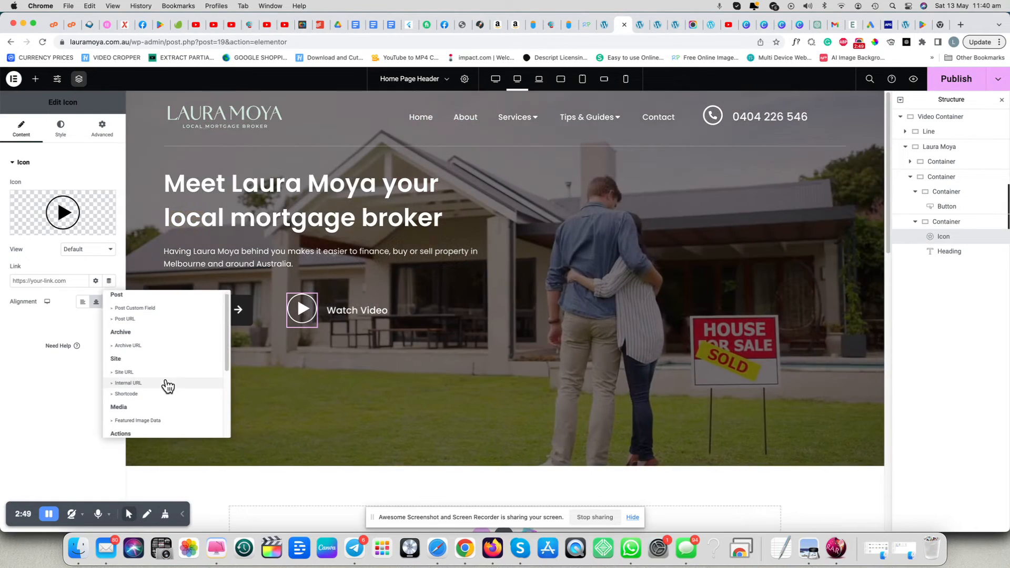
scroll(down, 3)
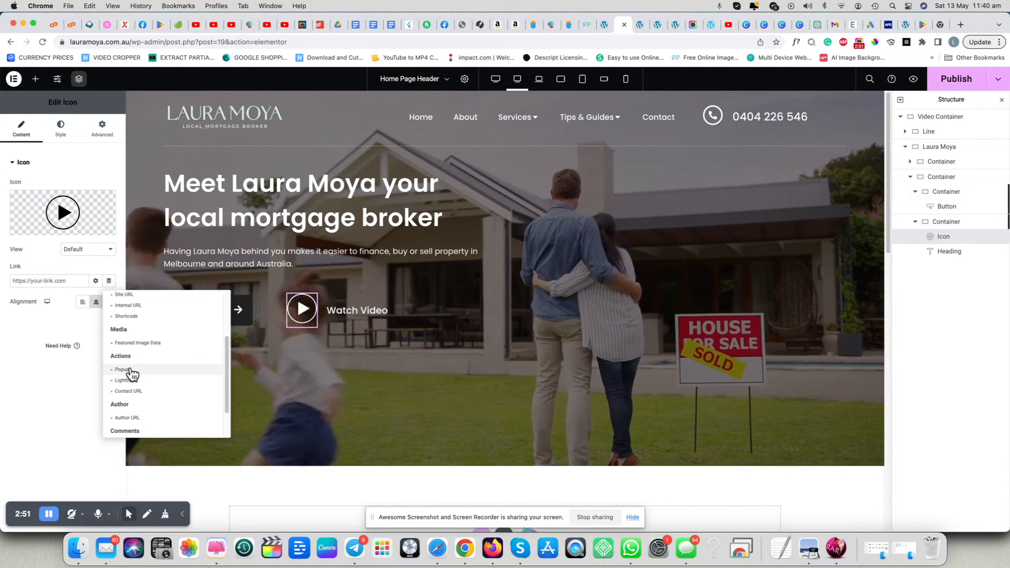
click(122, 370)
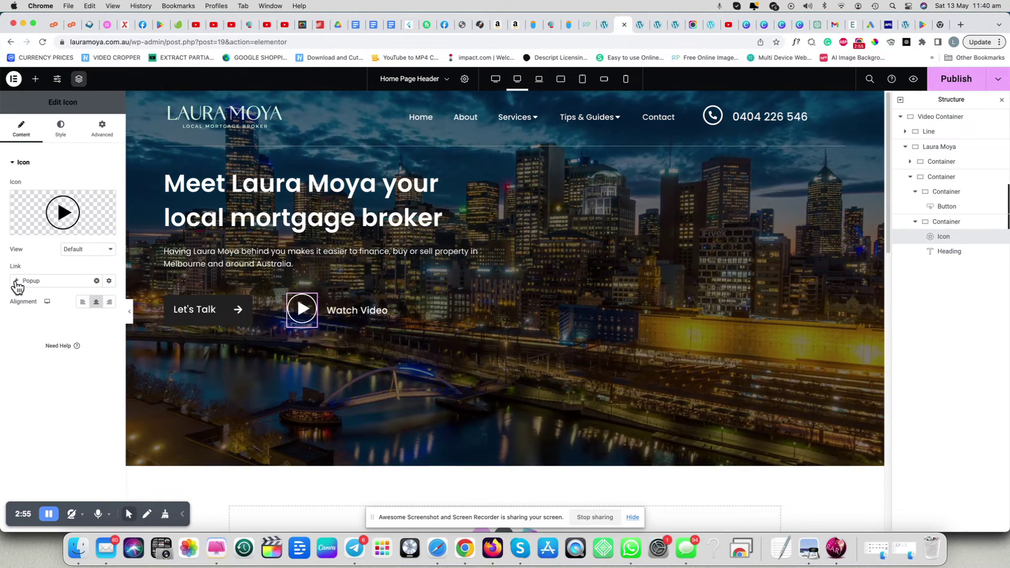
Step: Choose the Video template as the popup the icon opens
click(108, 280)
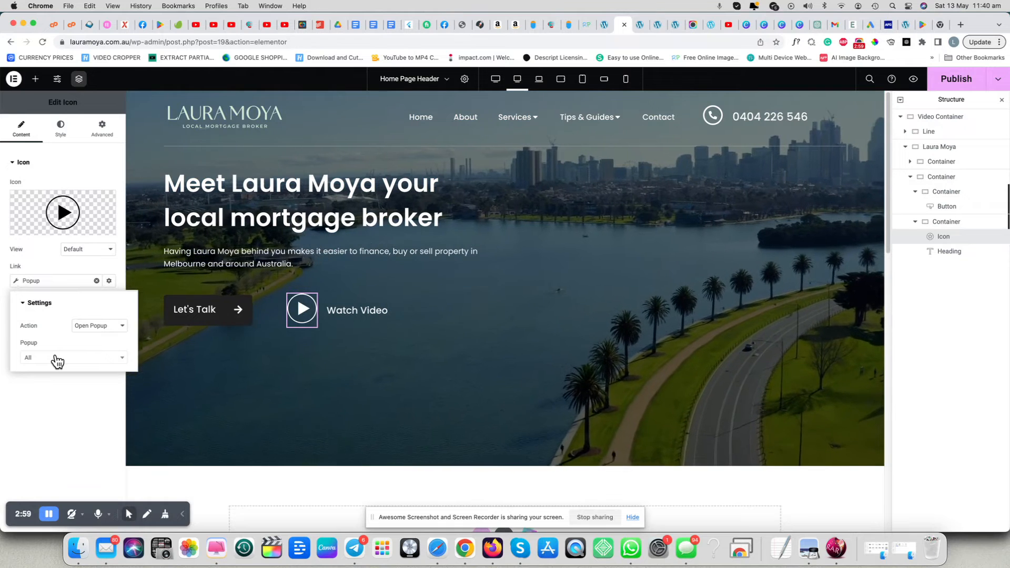
click(72, 358)
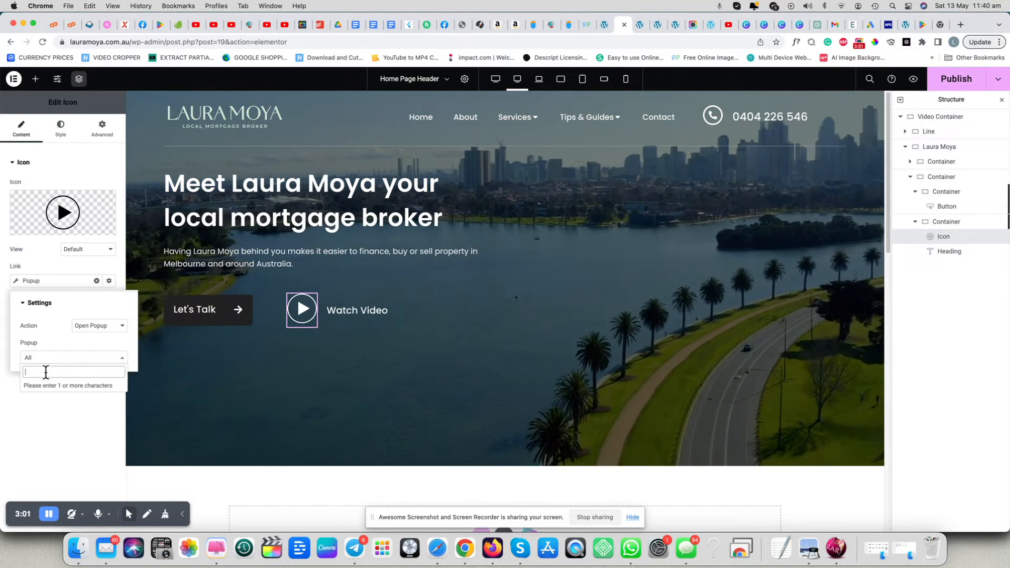
text(w)
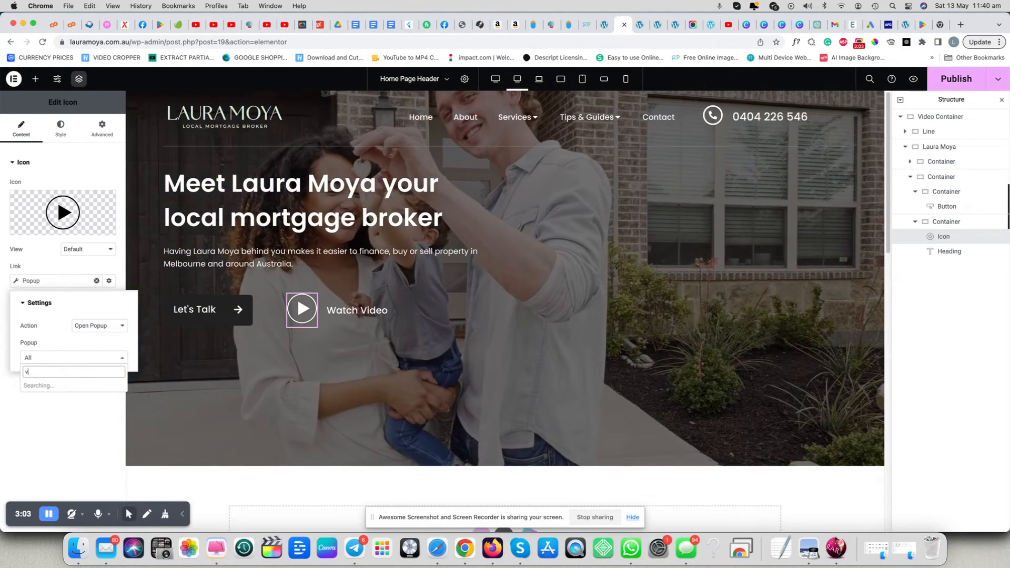
text(ideo)
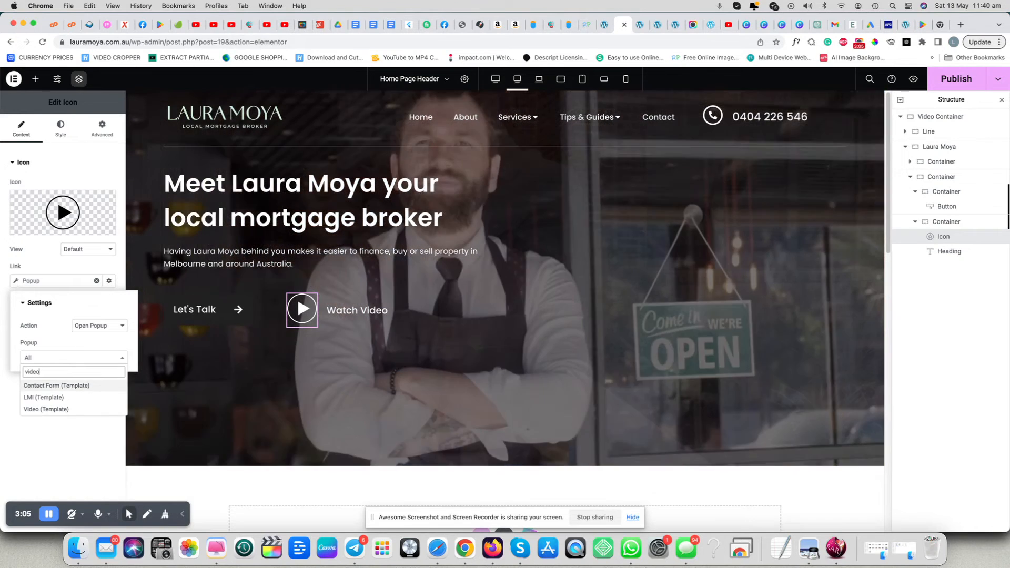
click(45, 410)
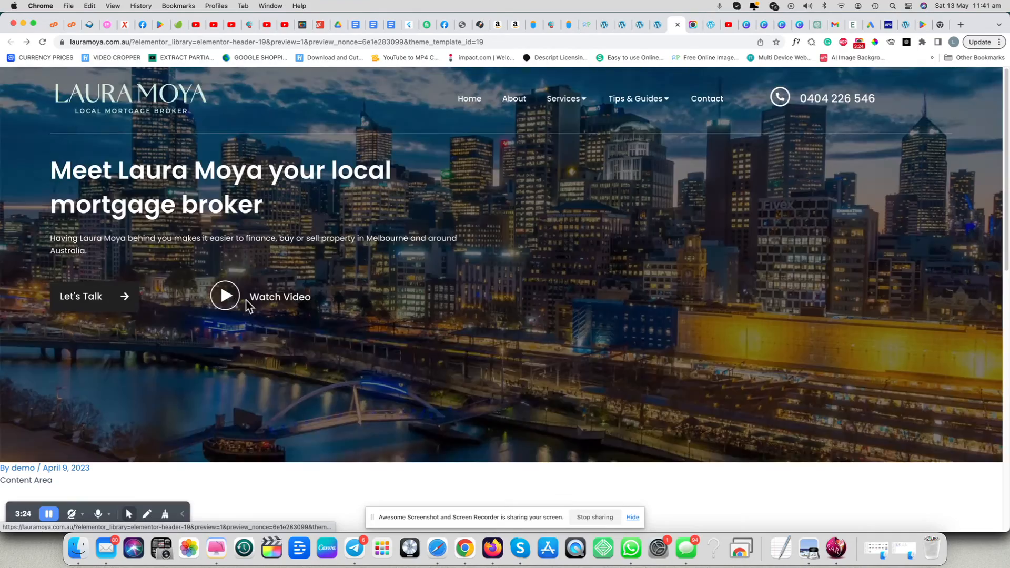
Step: Use Watch Video in the live header preview to open the popup playing the city clip
click(226, 296)
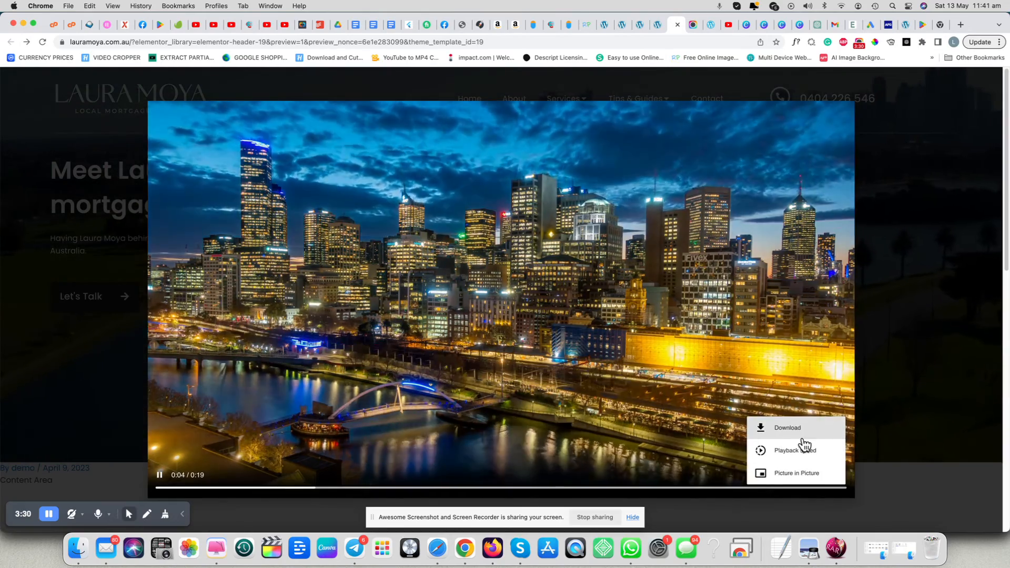
mouse_move(912, 413)
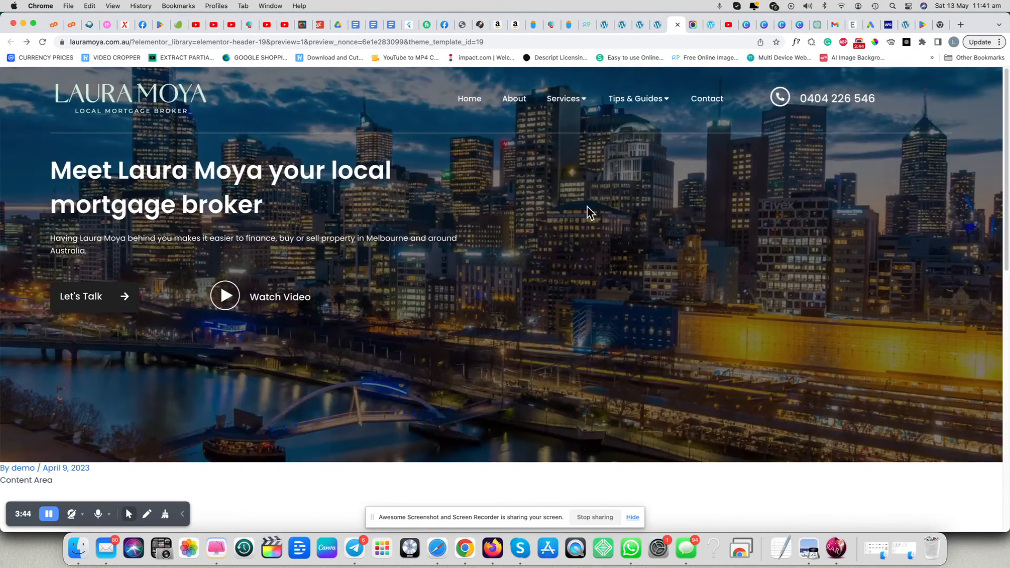
mouse_move(657, 33)
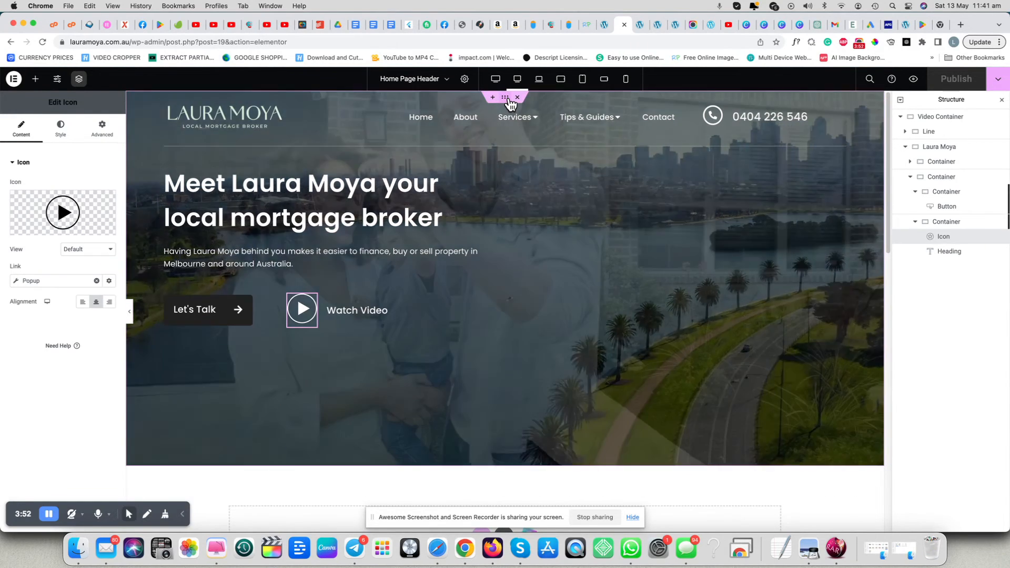
Step: Select the hero container and show its Style background video settings with start and end times
click(946, 221)
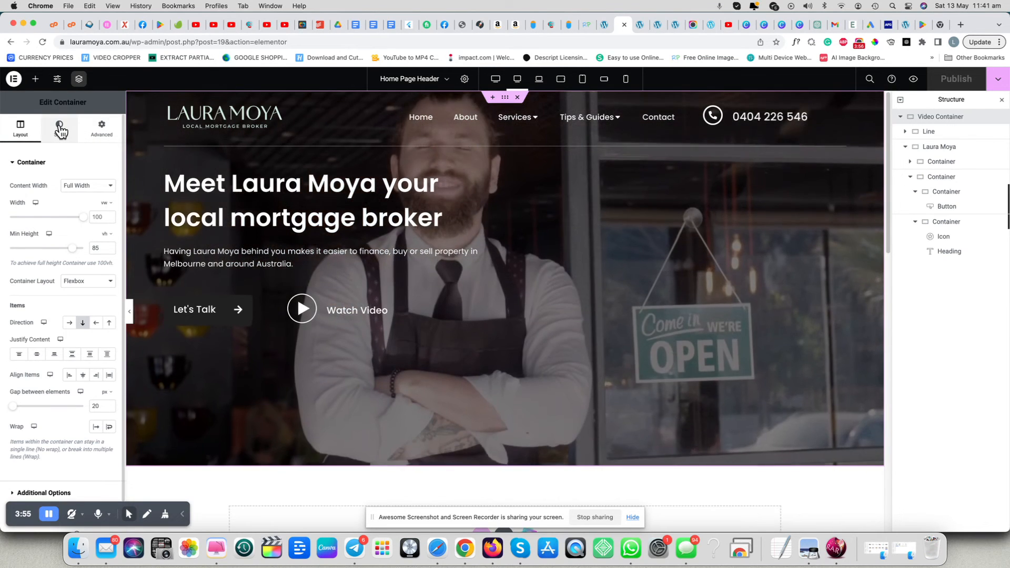
click(59, 128)
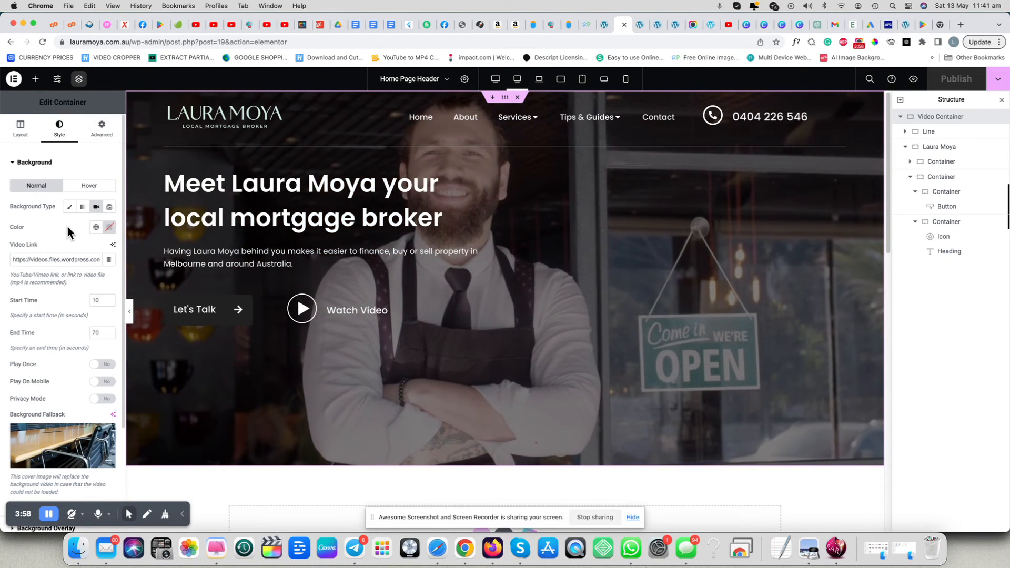